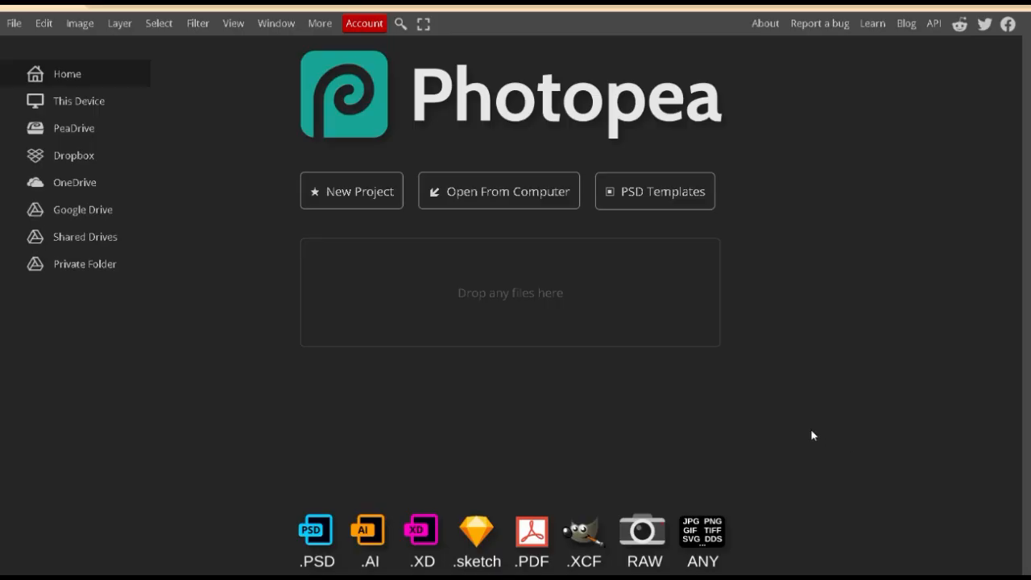
pyautogui.moveTo(350, 203)
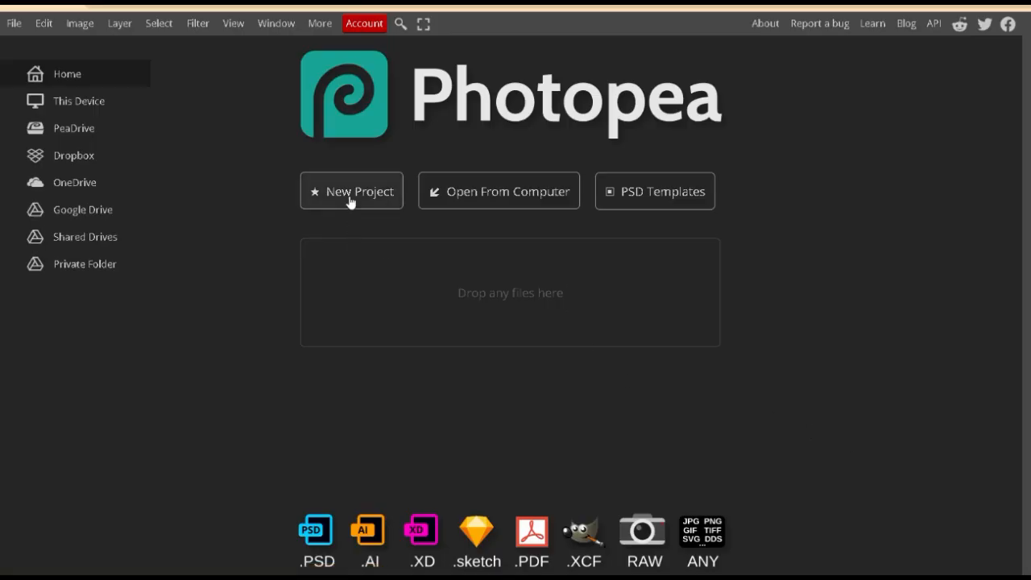
# - Create a new blank 1280×720 project with a white background
pyautogui.click(351, 190)
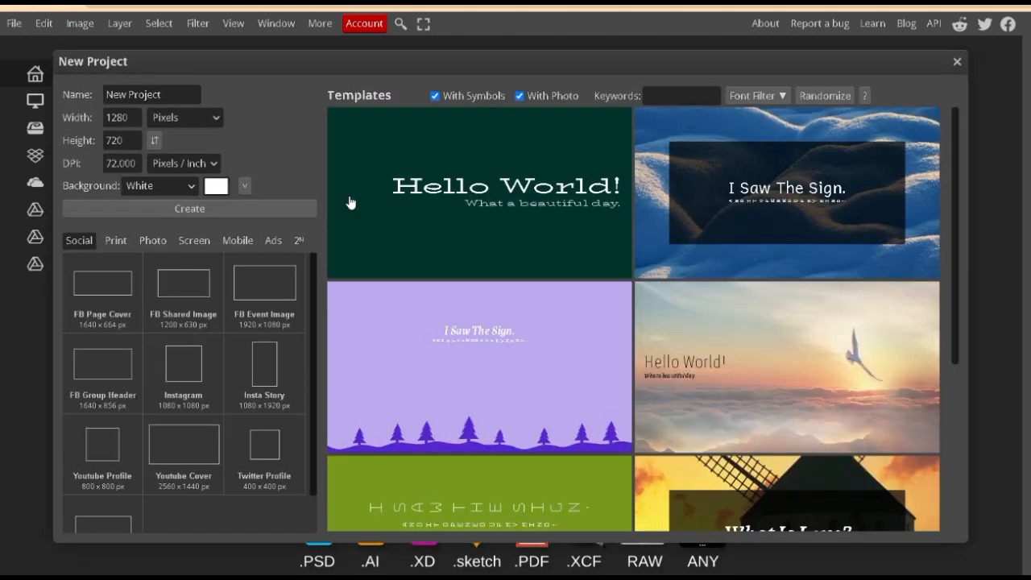
pyautogui.click(189, 210)
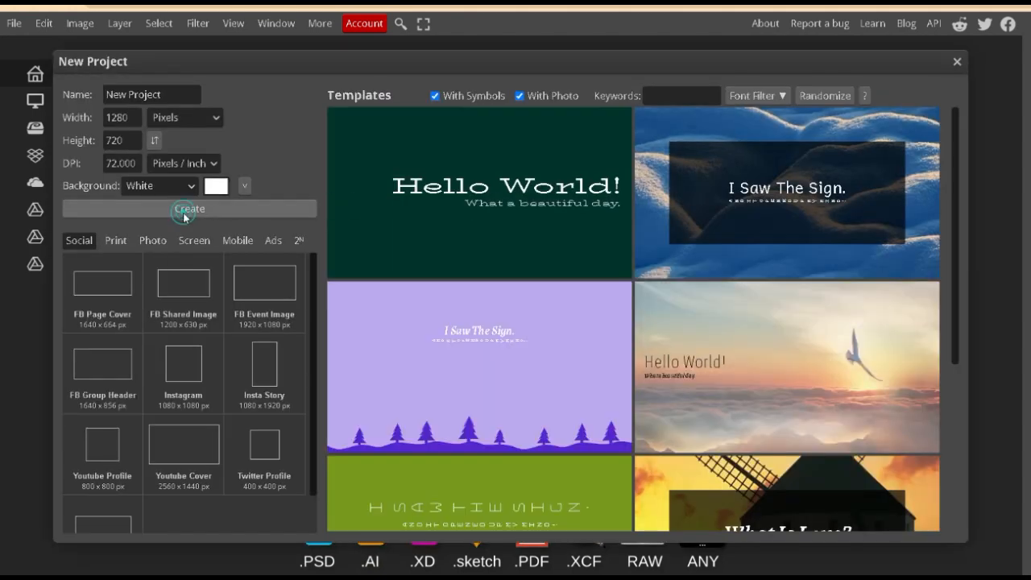
pyautogui.click(184, 213)
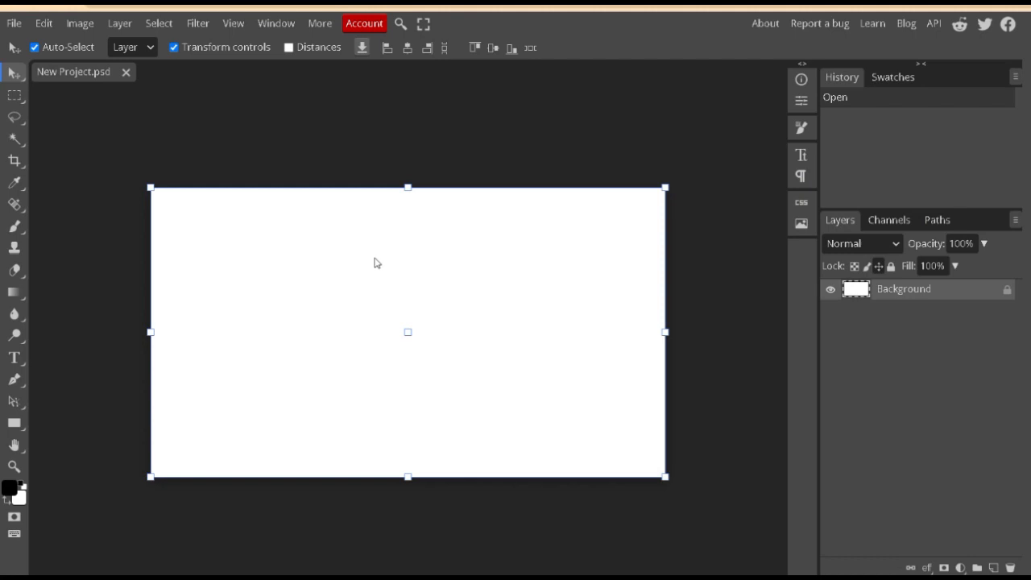
pyautogui.moveTo(138, 151)
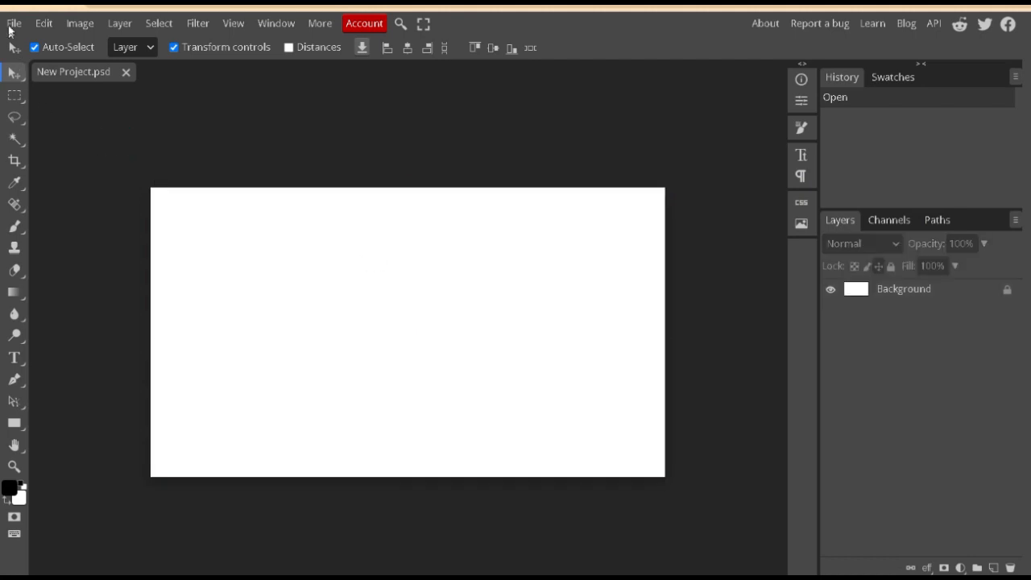
# - Place the vintage portrait via Open & Place, move it to the left half, and commit
pyautogui.click(13, 18)
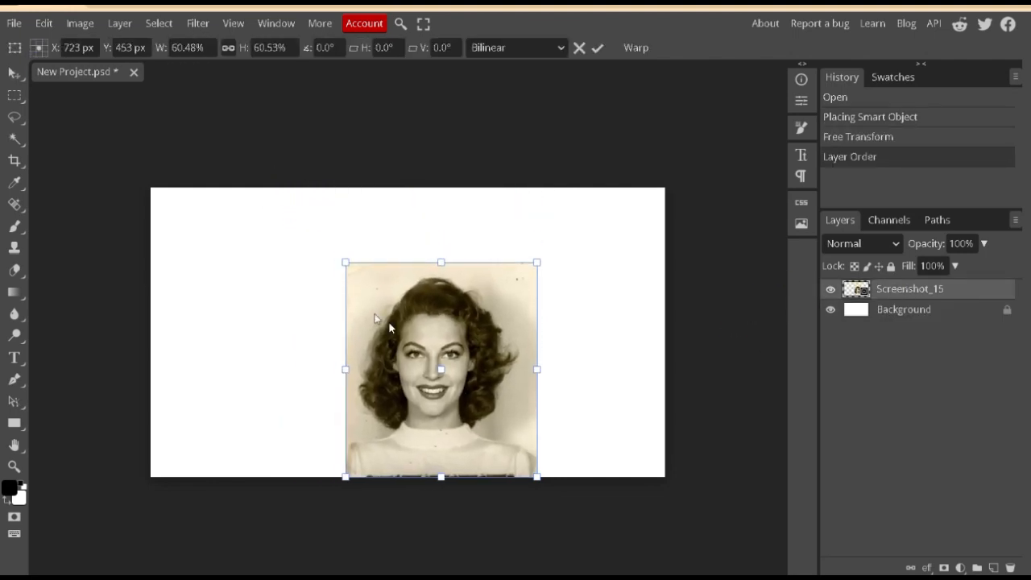
pyautogui.moveTo(442, 369); pyautogui.dragTo(290, 332)
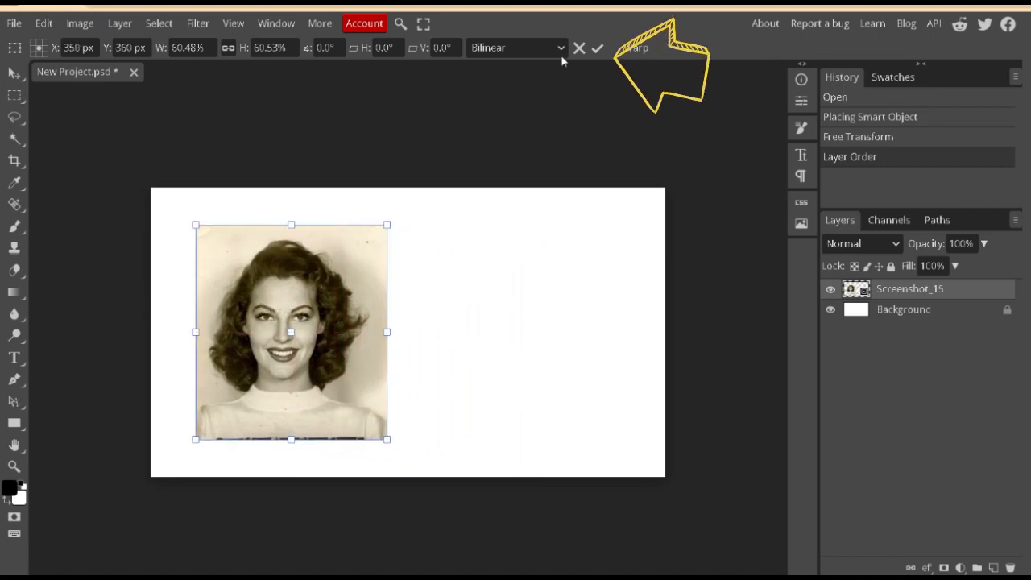
pyautogui.click(606, 45)
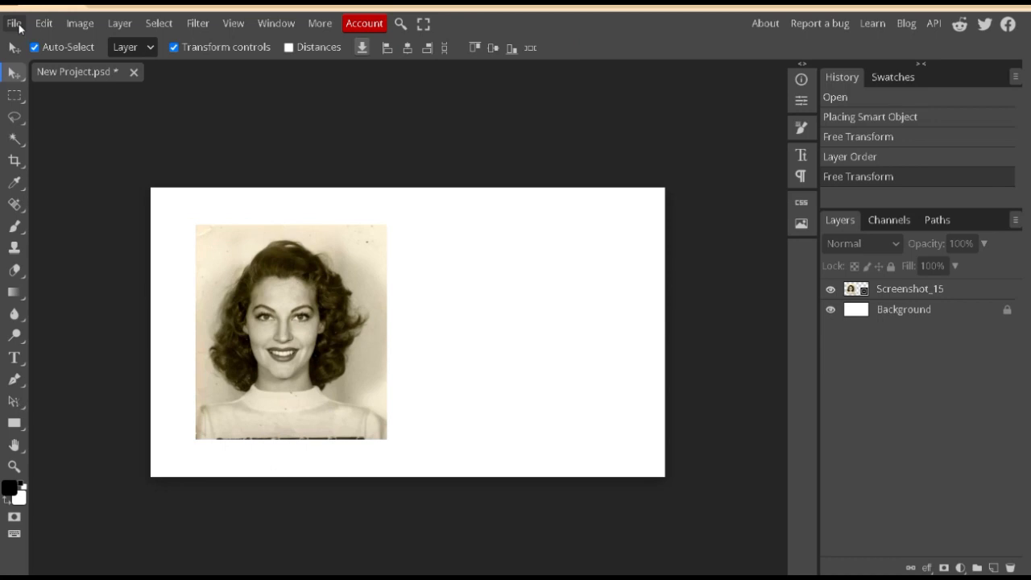
# - Place the colour close-up photo of someone holding a vintage camera from the computer
pyautogui.click(10, 14)
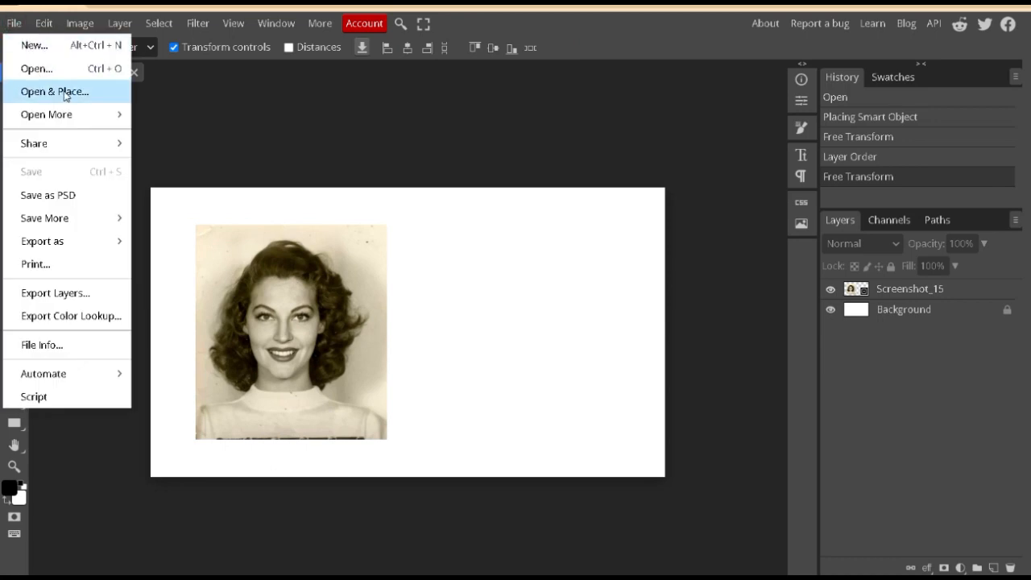
pyautogui.click(56, 92)
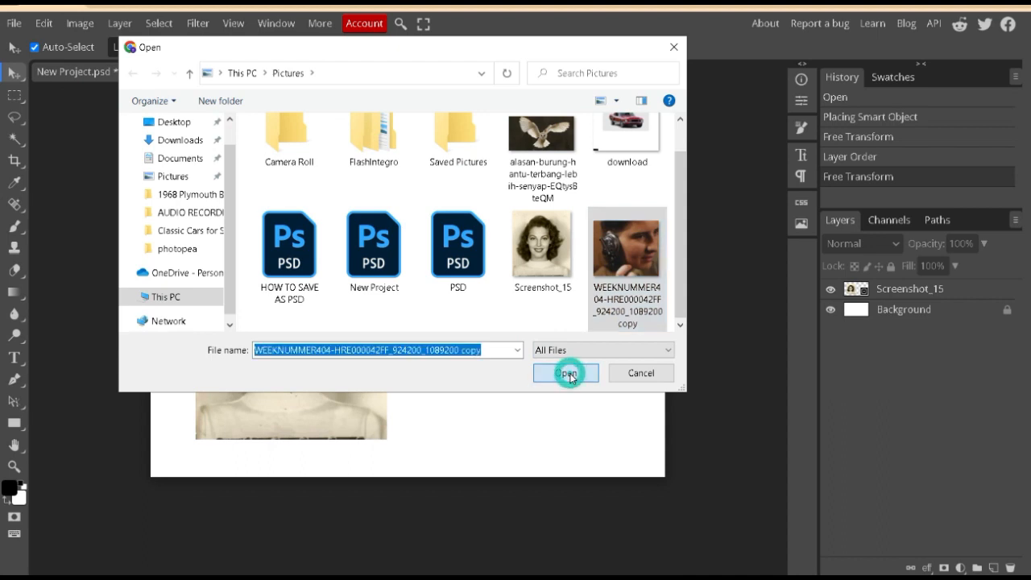
pyautogui.click(566, 374)
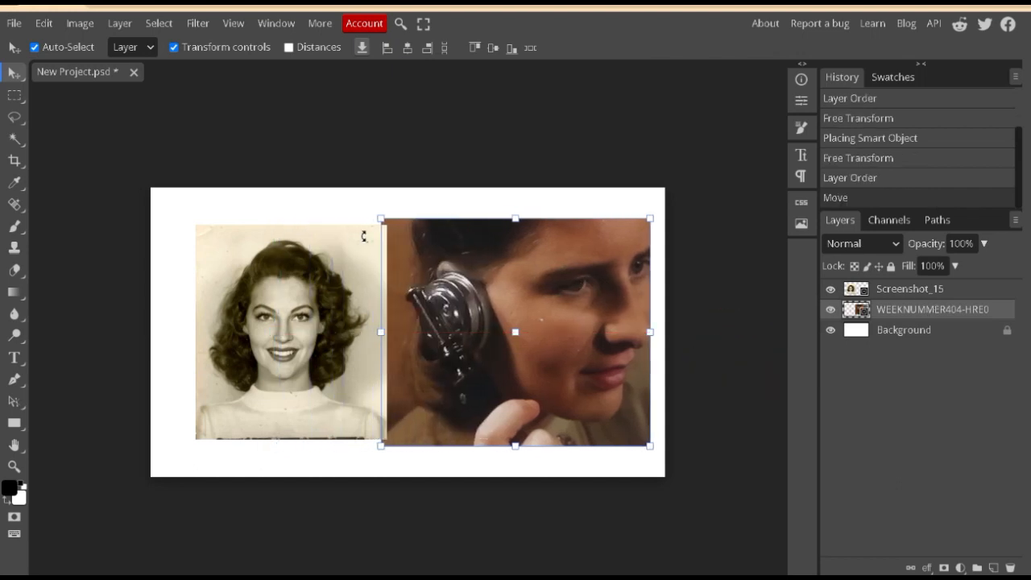
# - Scale the close-up down to match the portrait on the right half and commit
pyautogui.moveTo(380, 219); pyautogui.dragTo(403, 237)
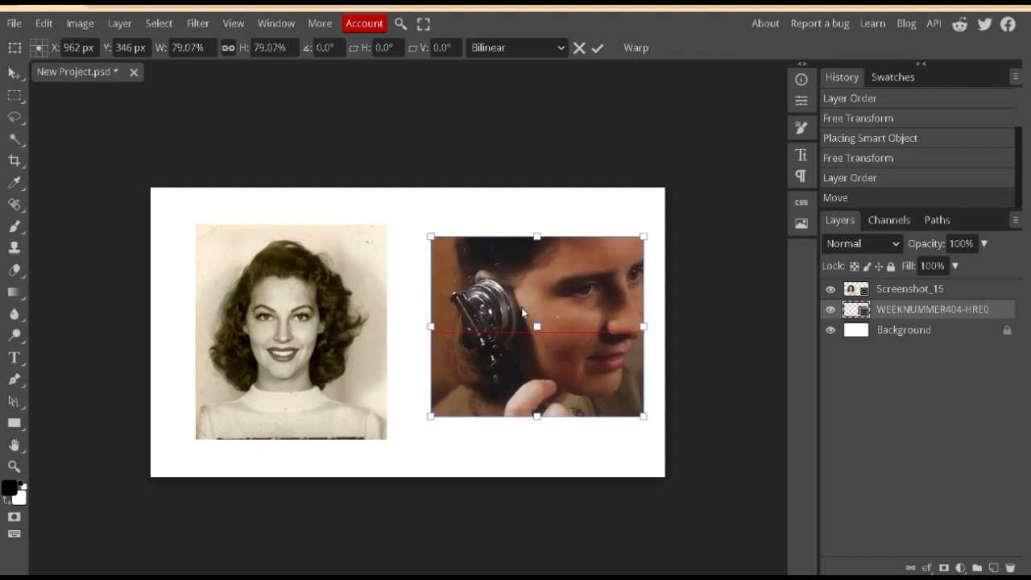
pyautogui.click(600, 48)
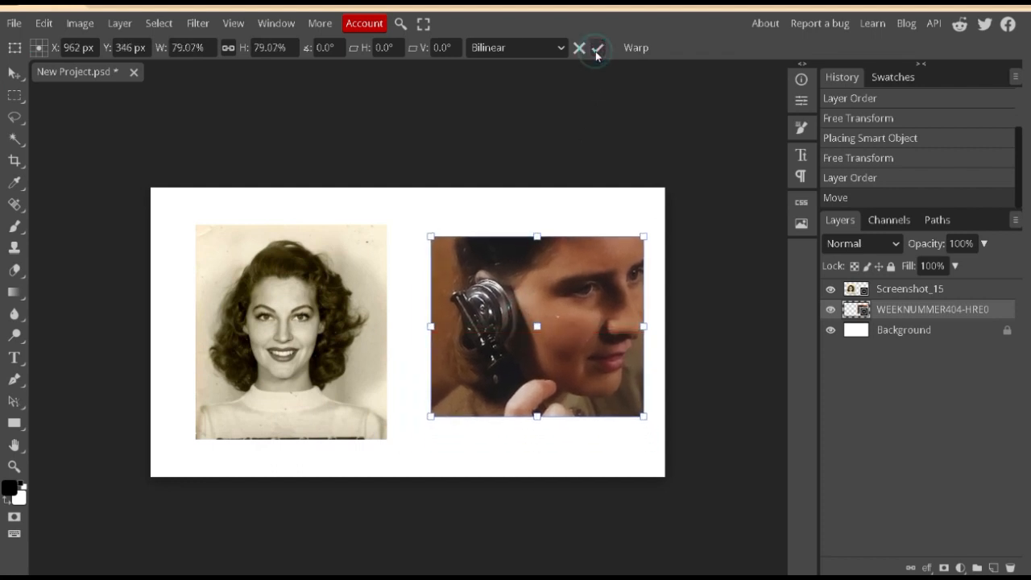